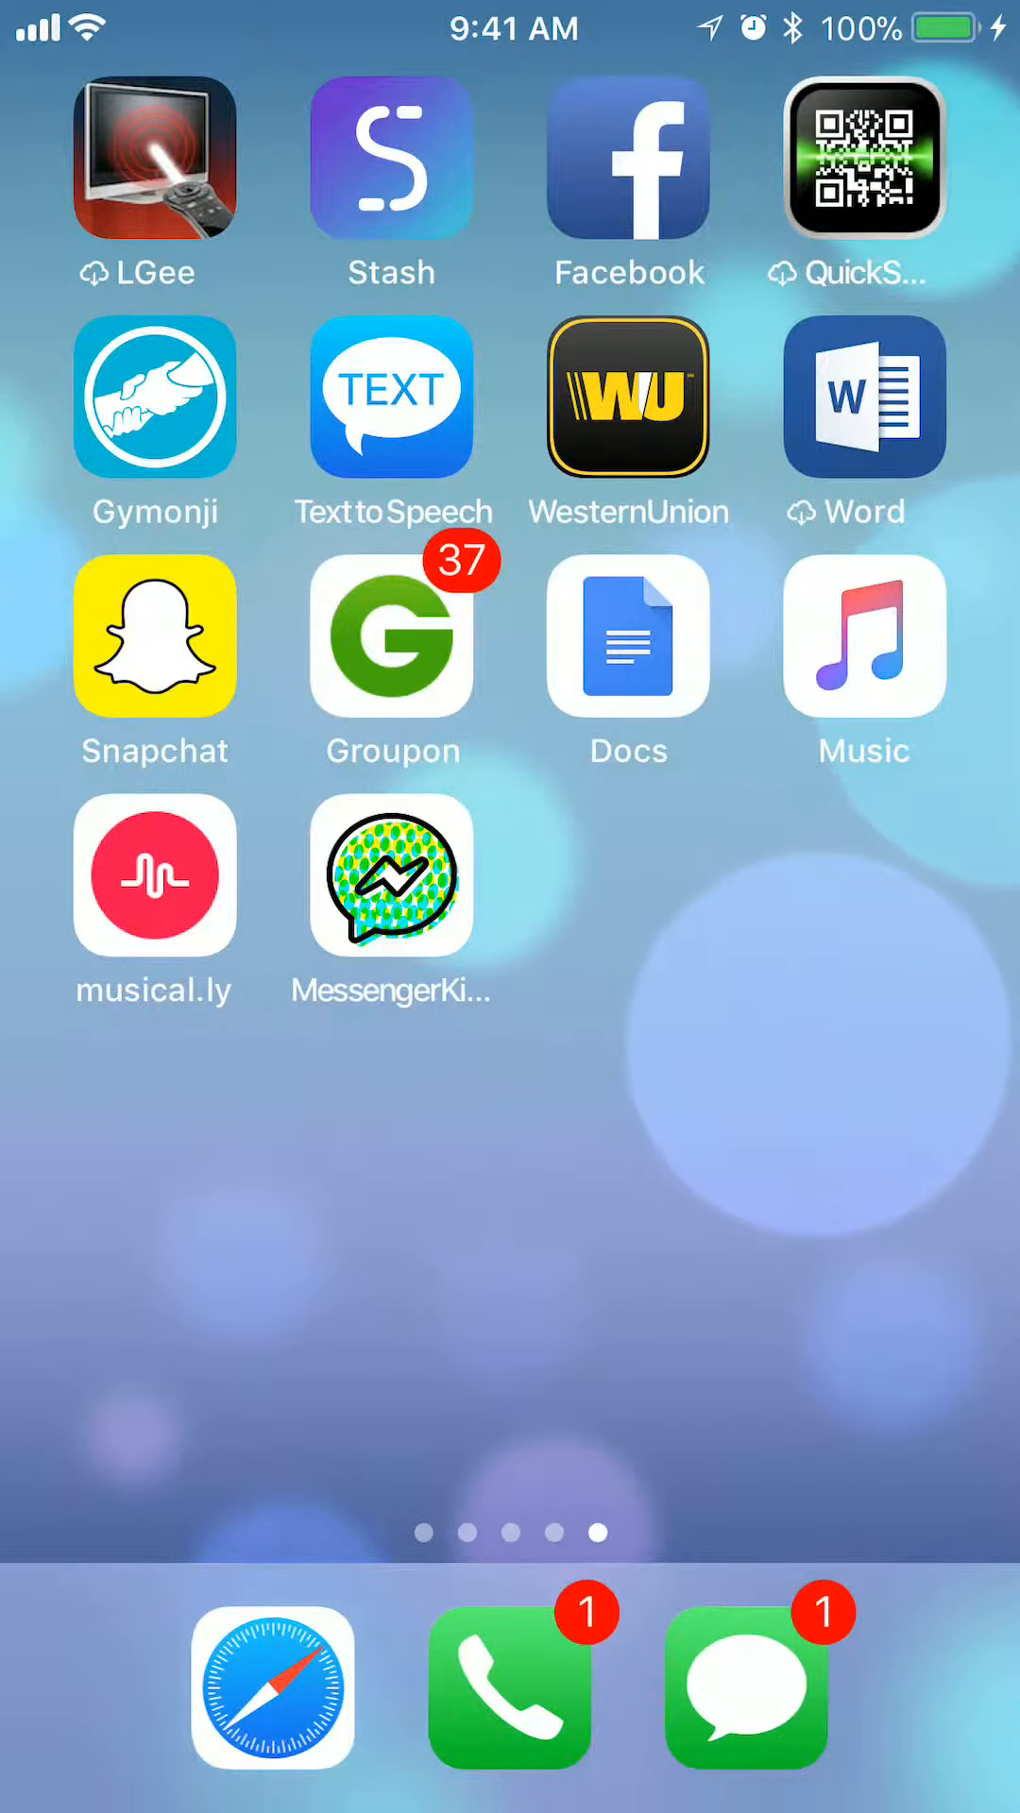
- Launch musical.ly from the home screen to the For You feed
click(154, 870)
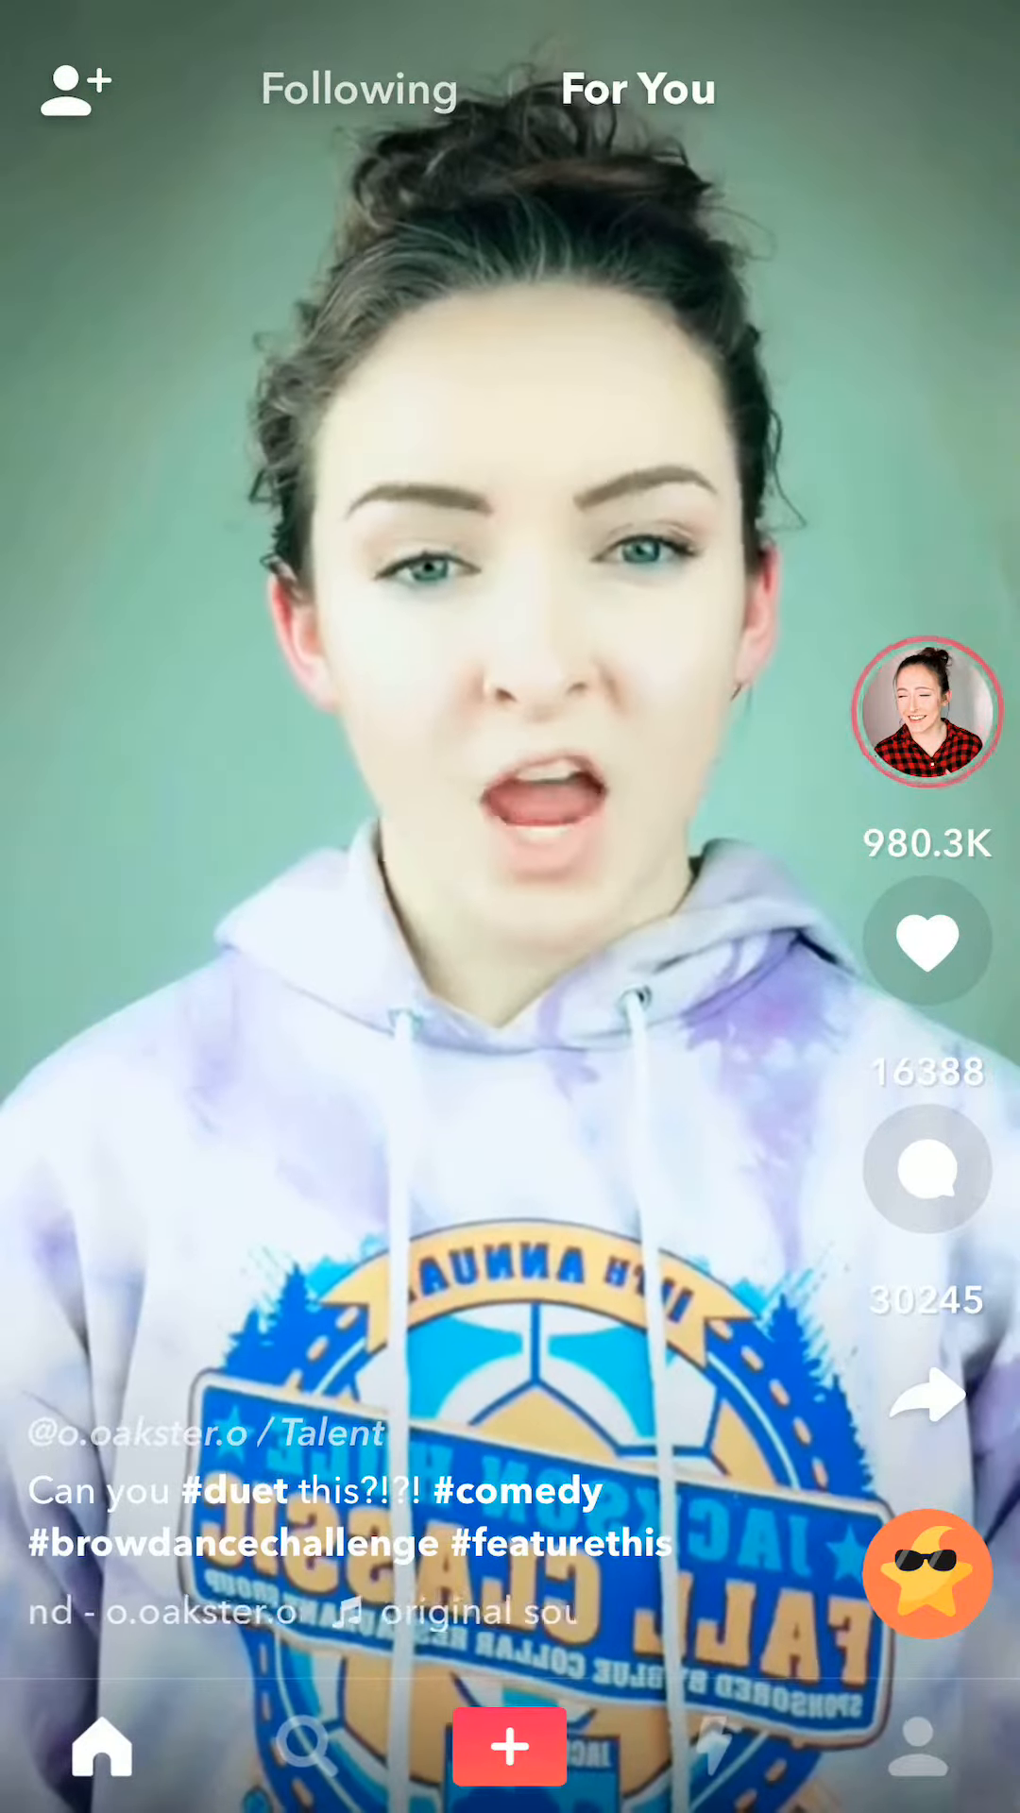
- Go to your own profile and bring up its Settings / Share Profile menu
click(934, 1746)
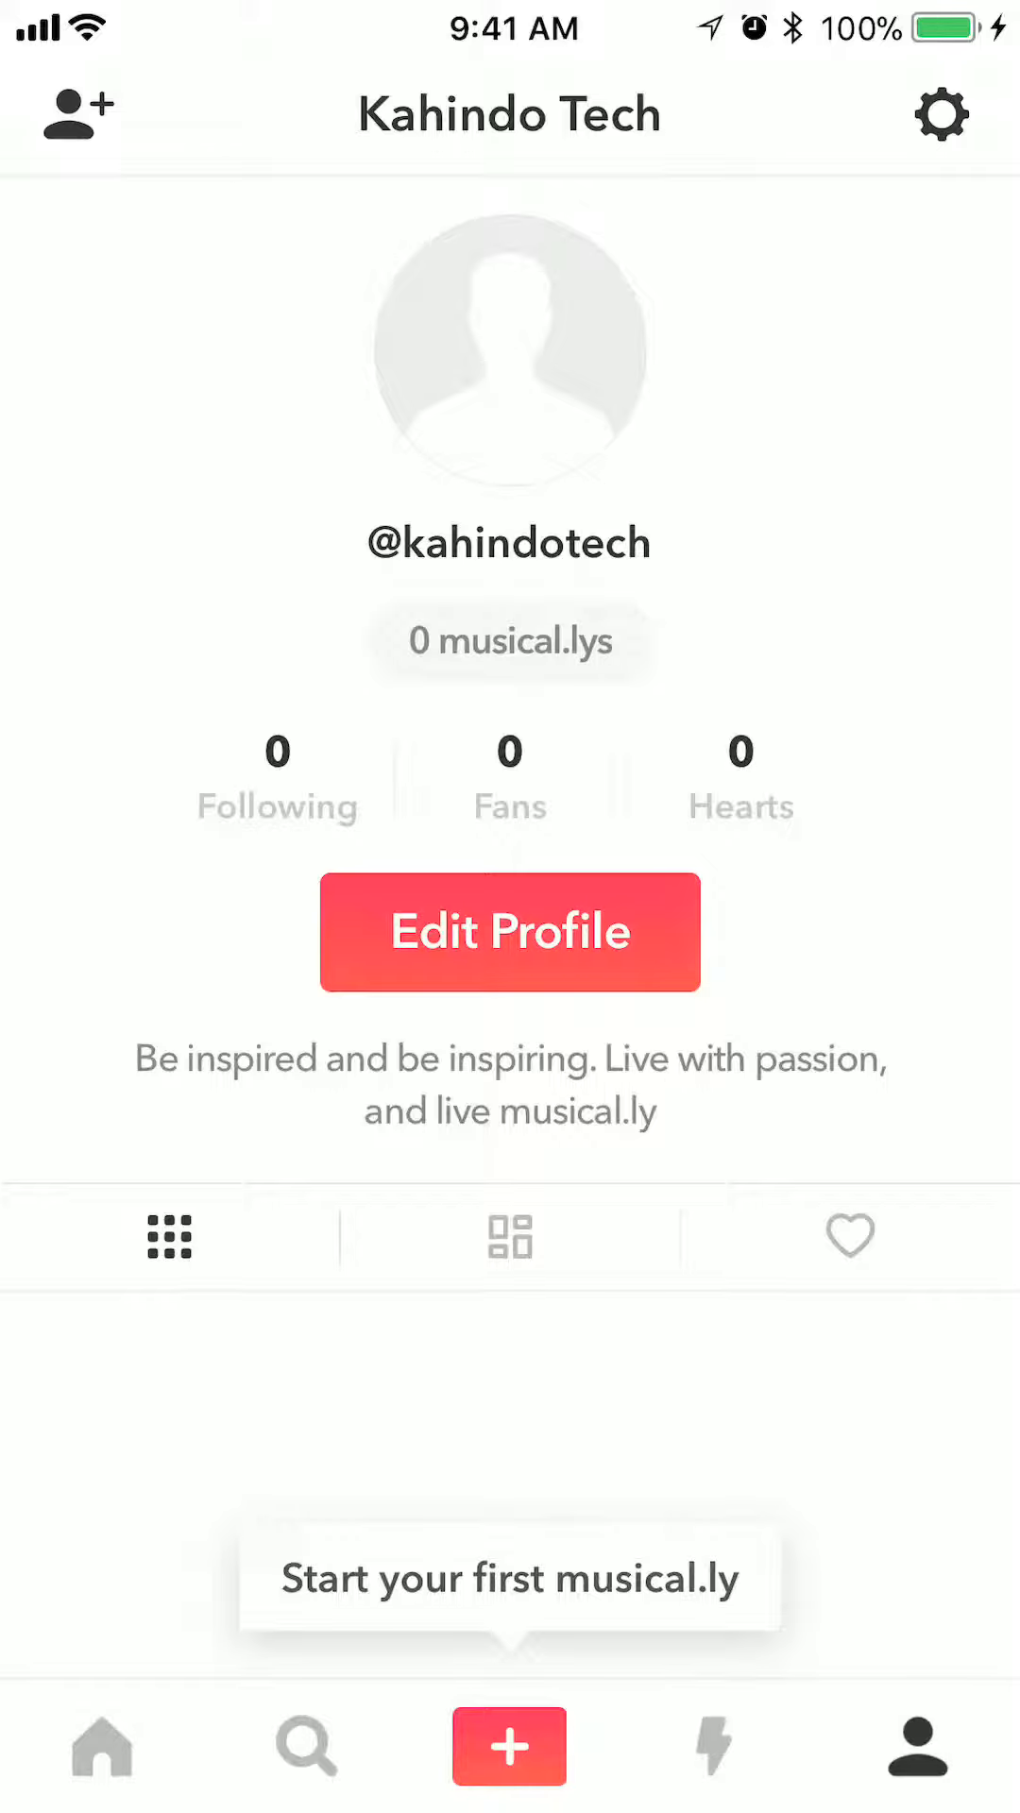
click(939, 115)
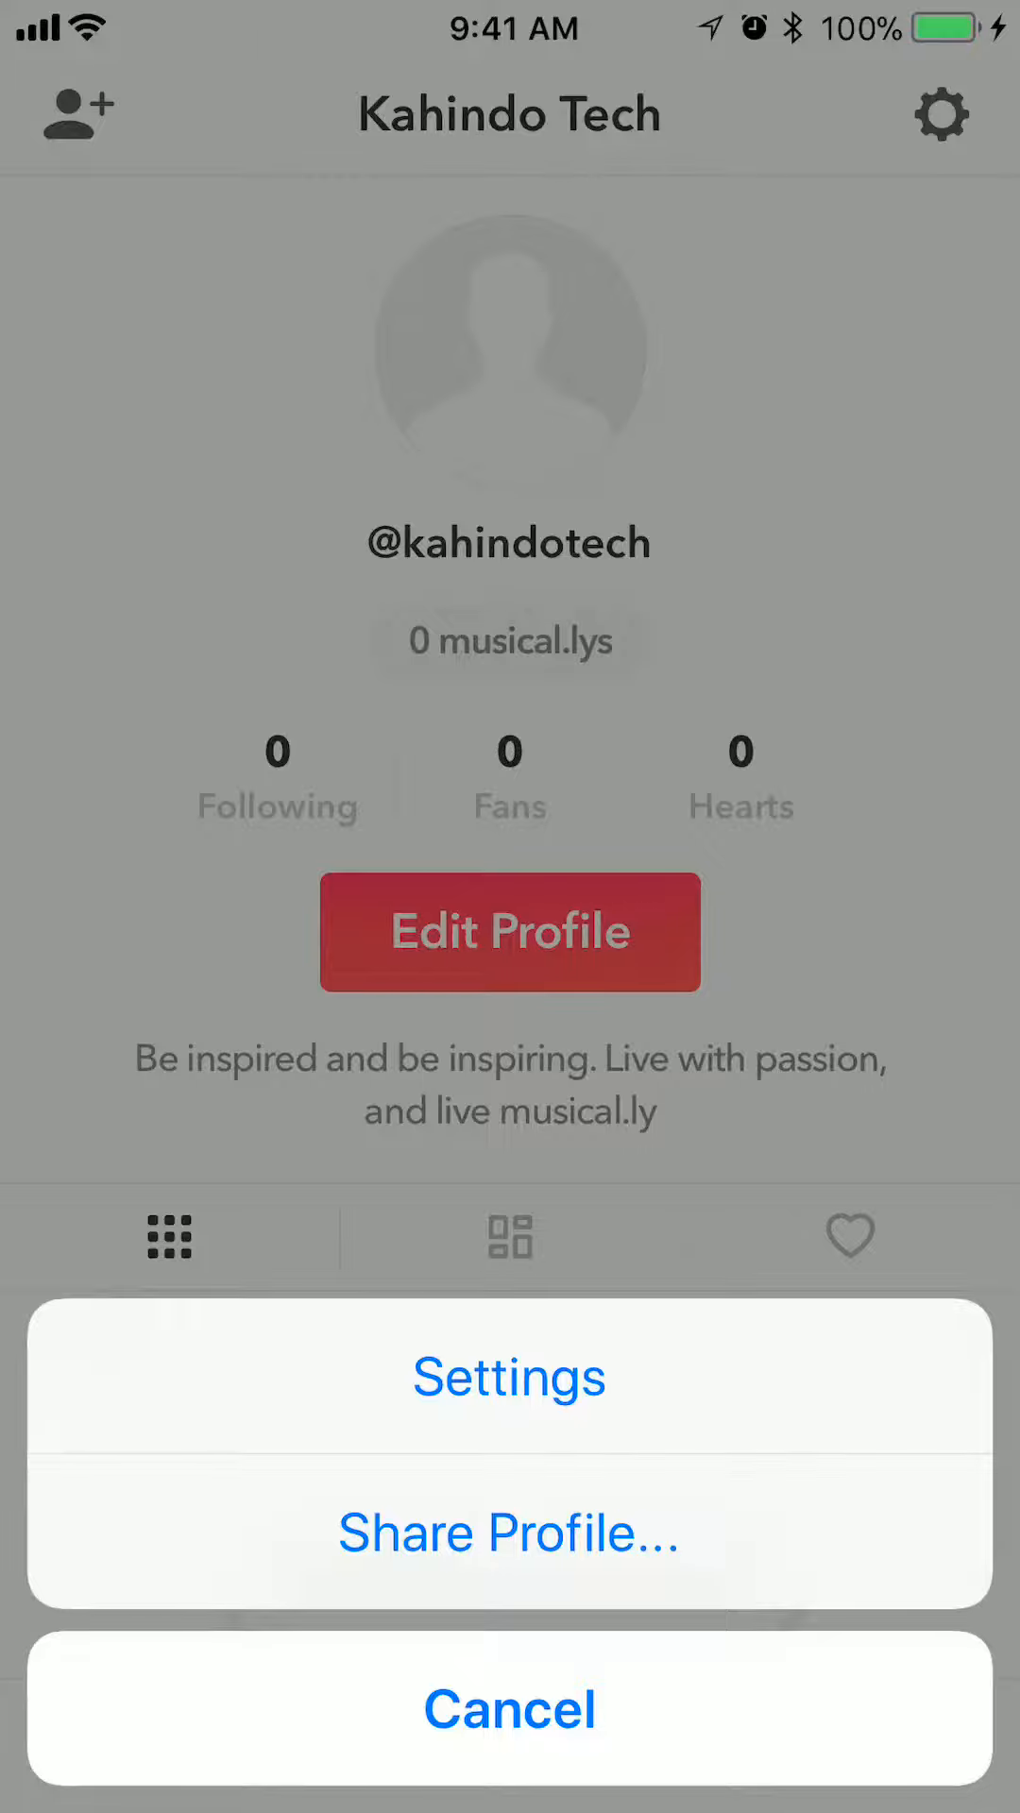
- Open Settings and look through the account and privacy options list
click(509, 1375)
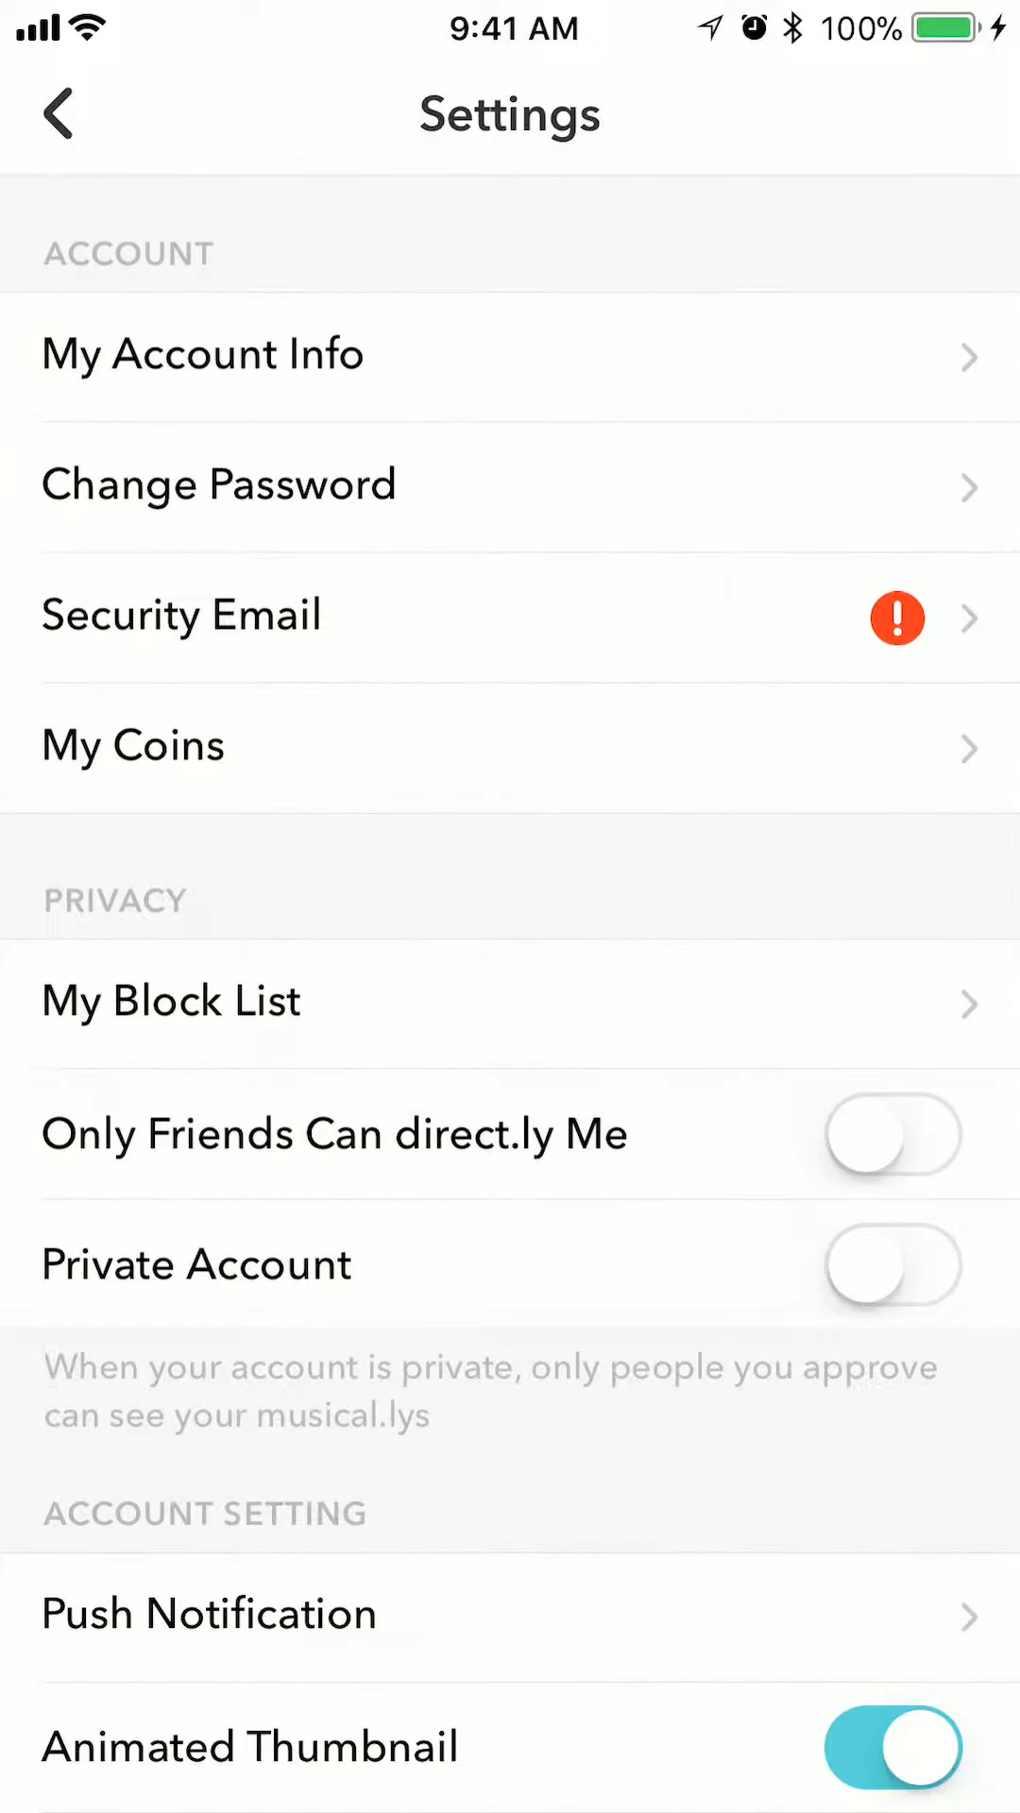
scroll(down, 3)
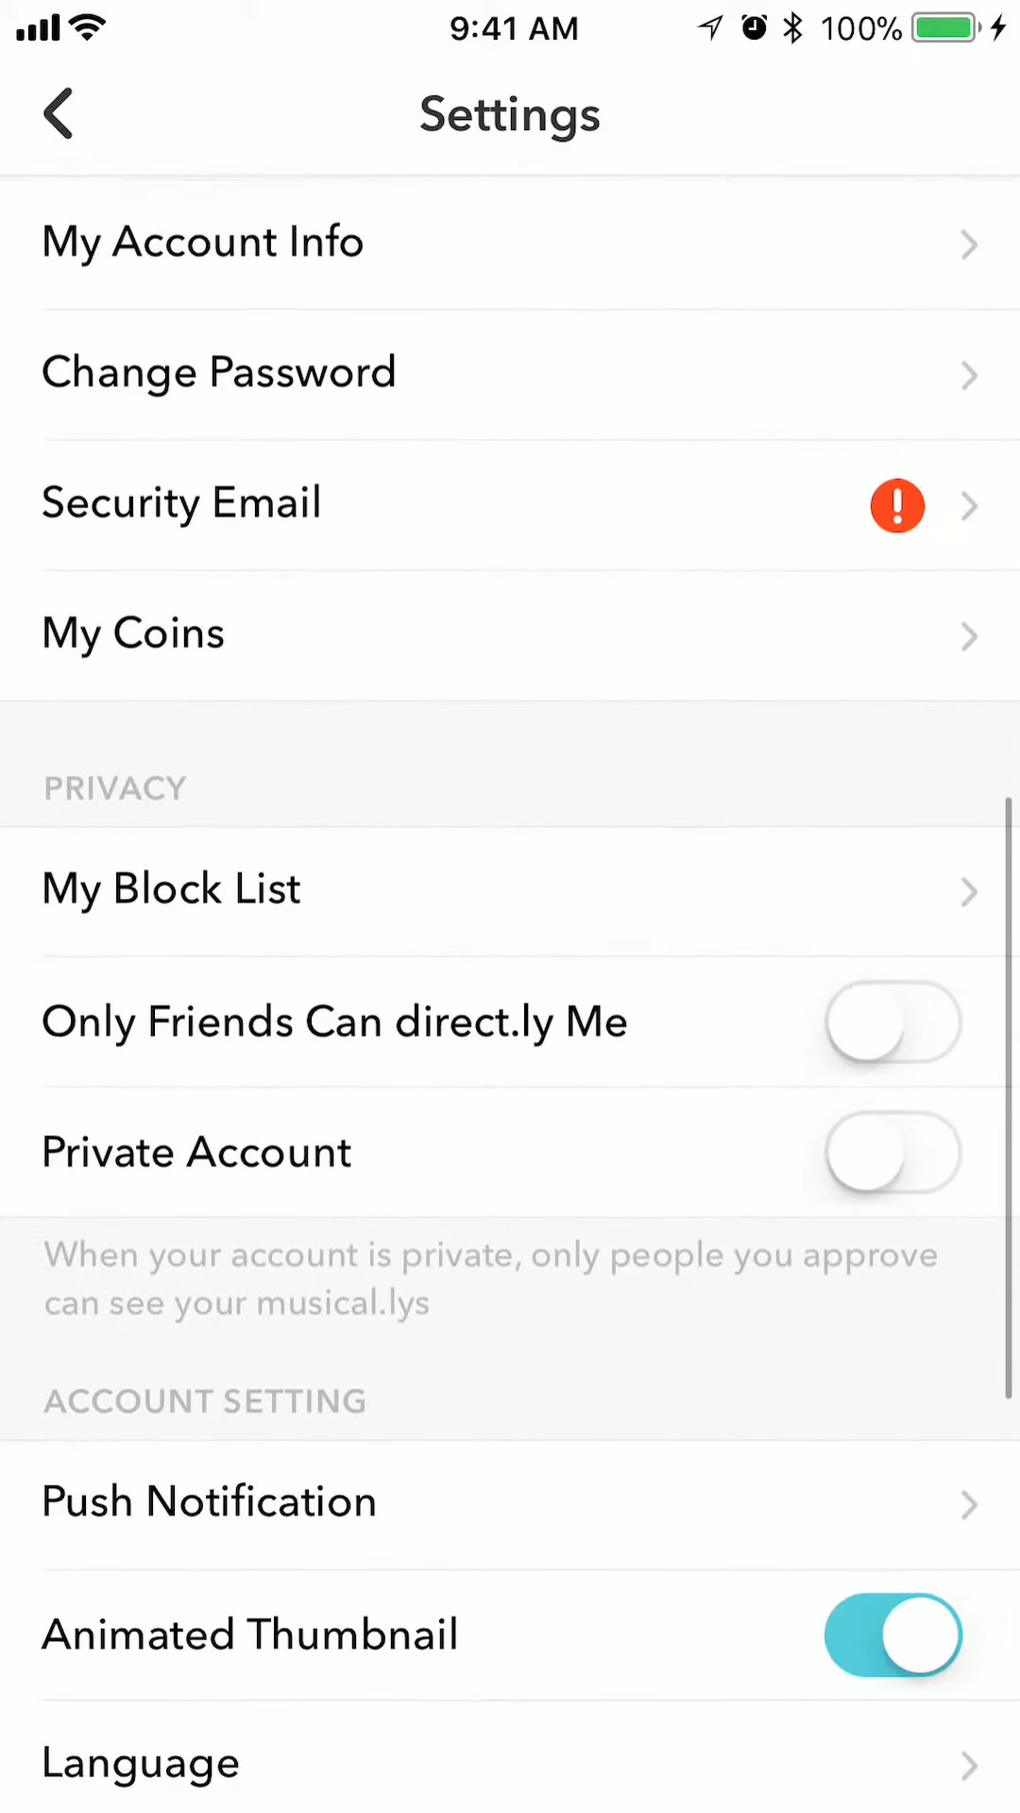
scroll(up, 3)
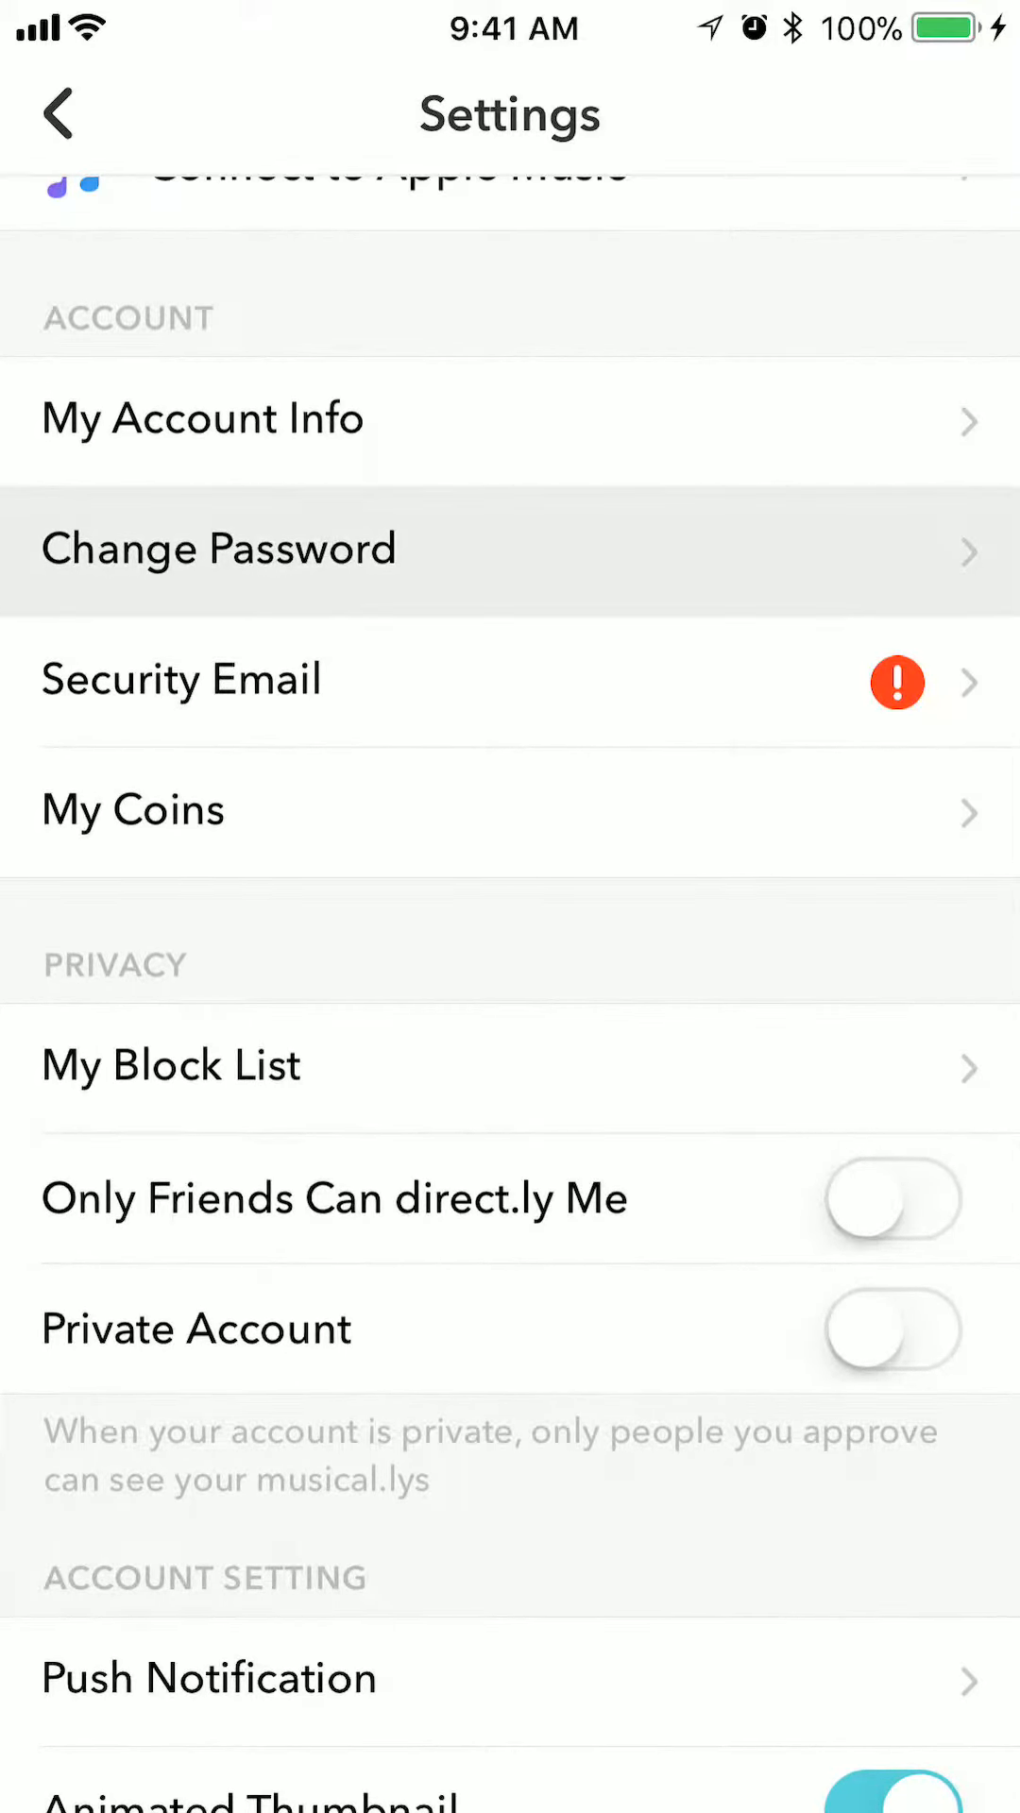
- Open Change Password and enter the current password
click(218, 550)
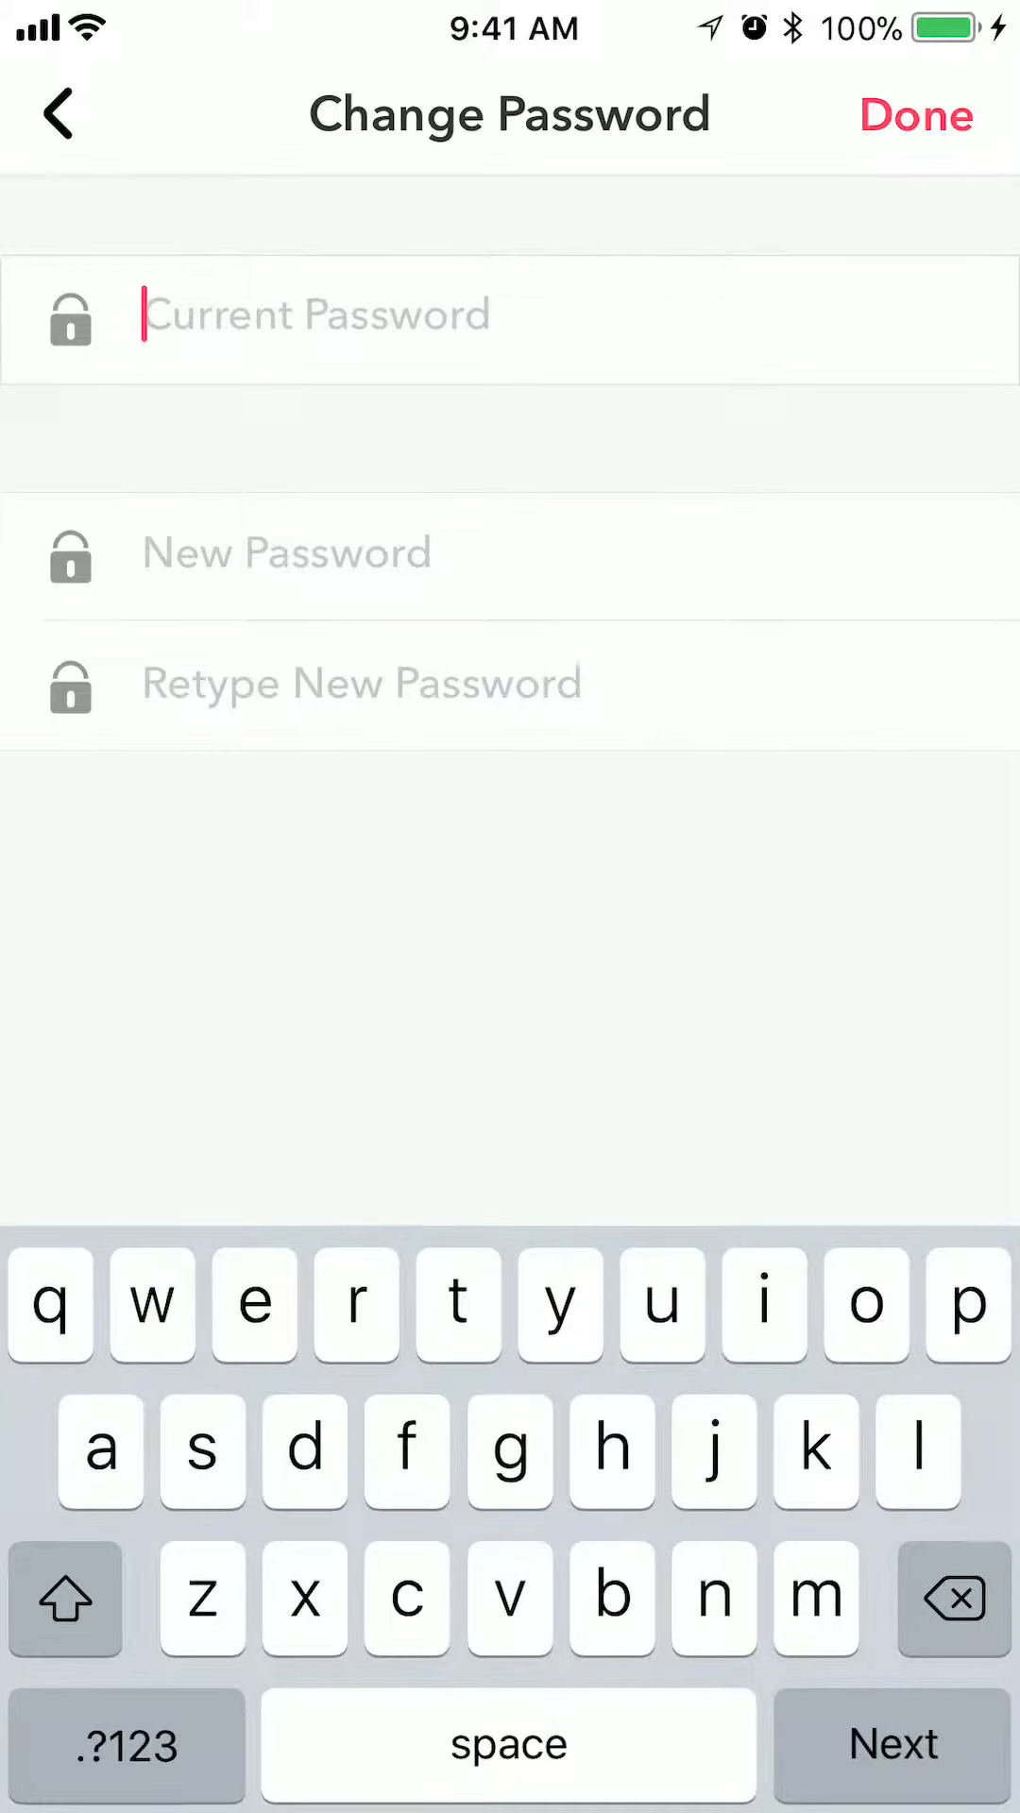
text(s)
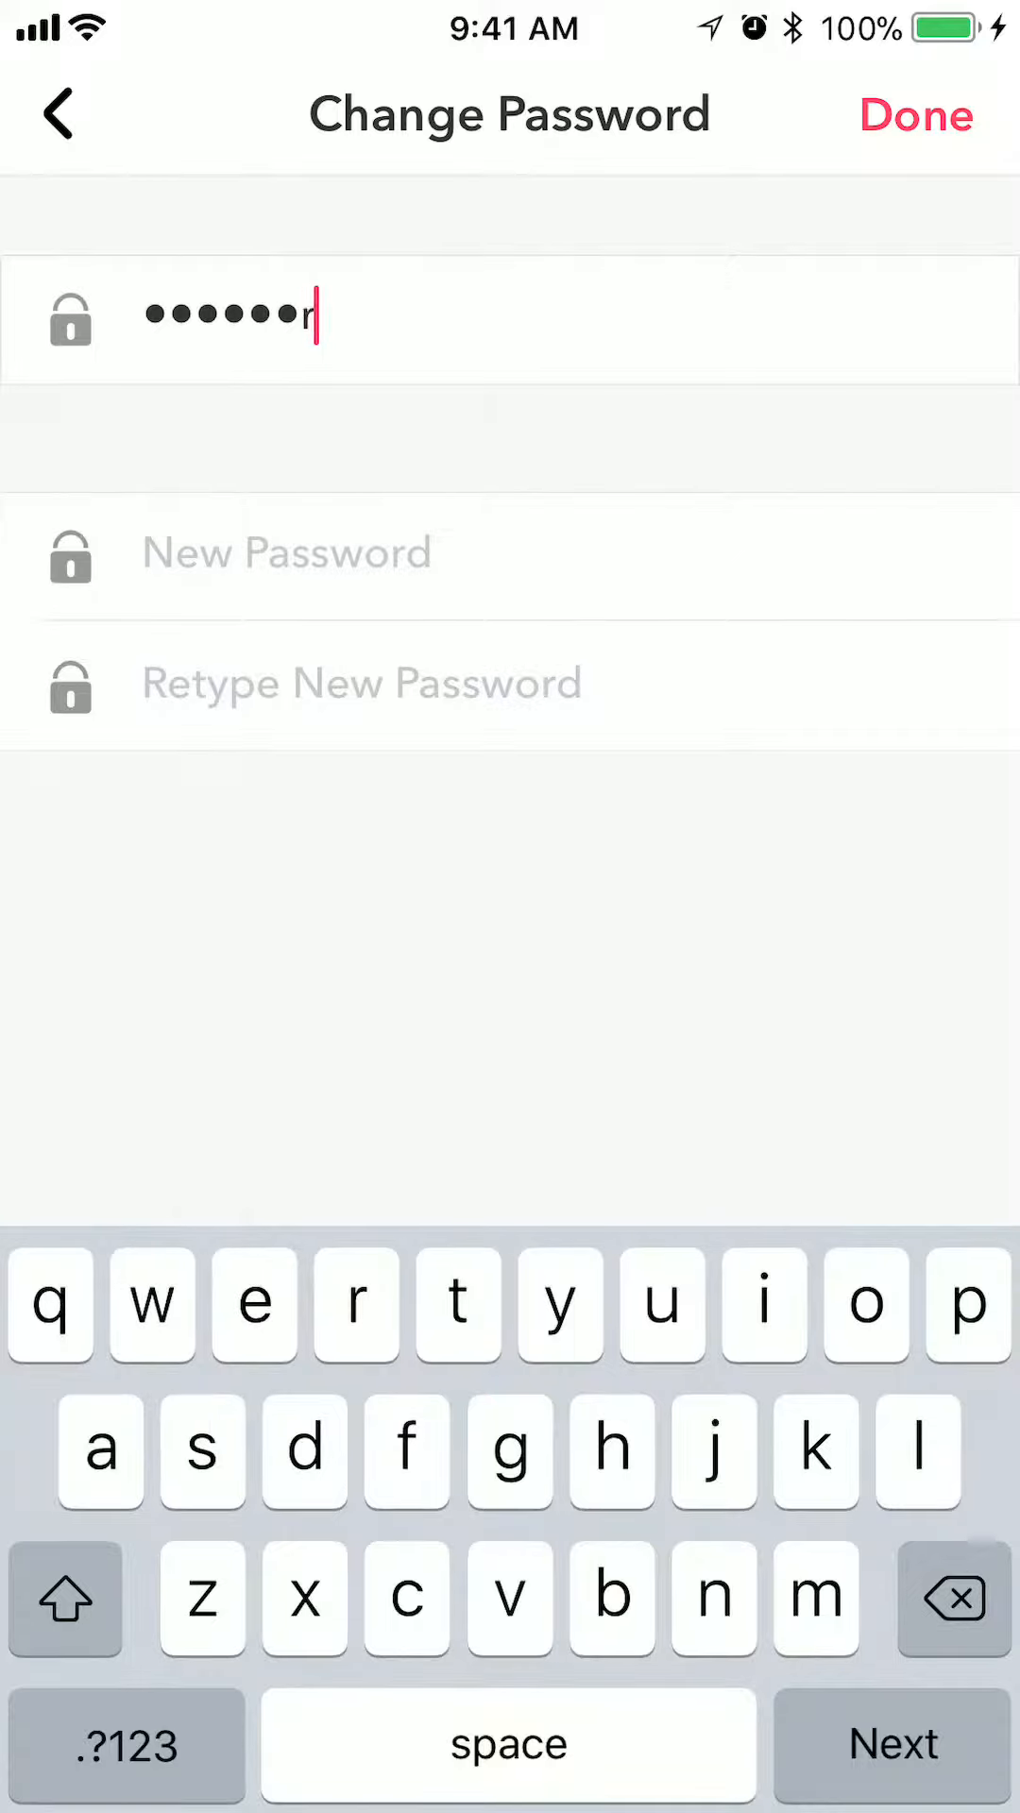
text(2)
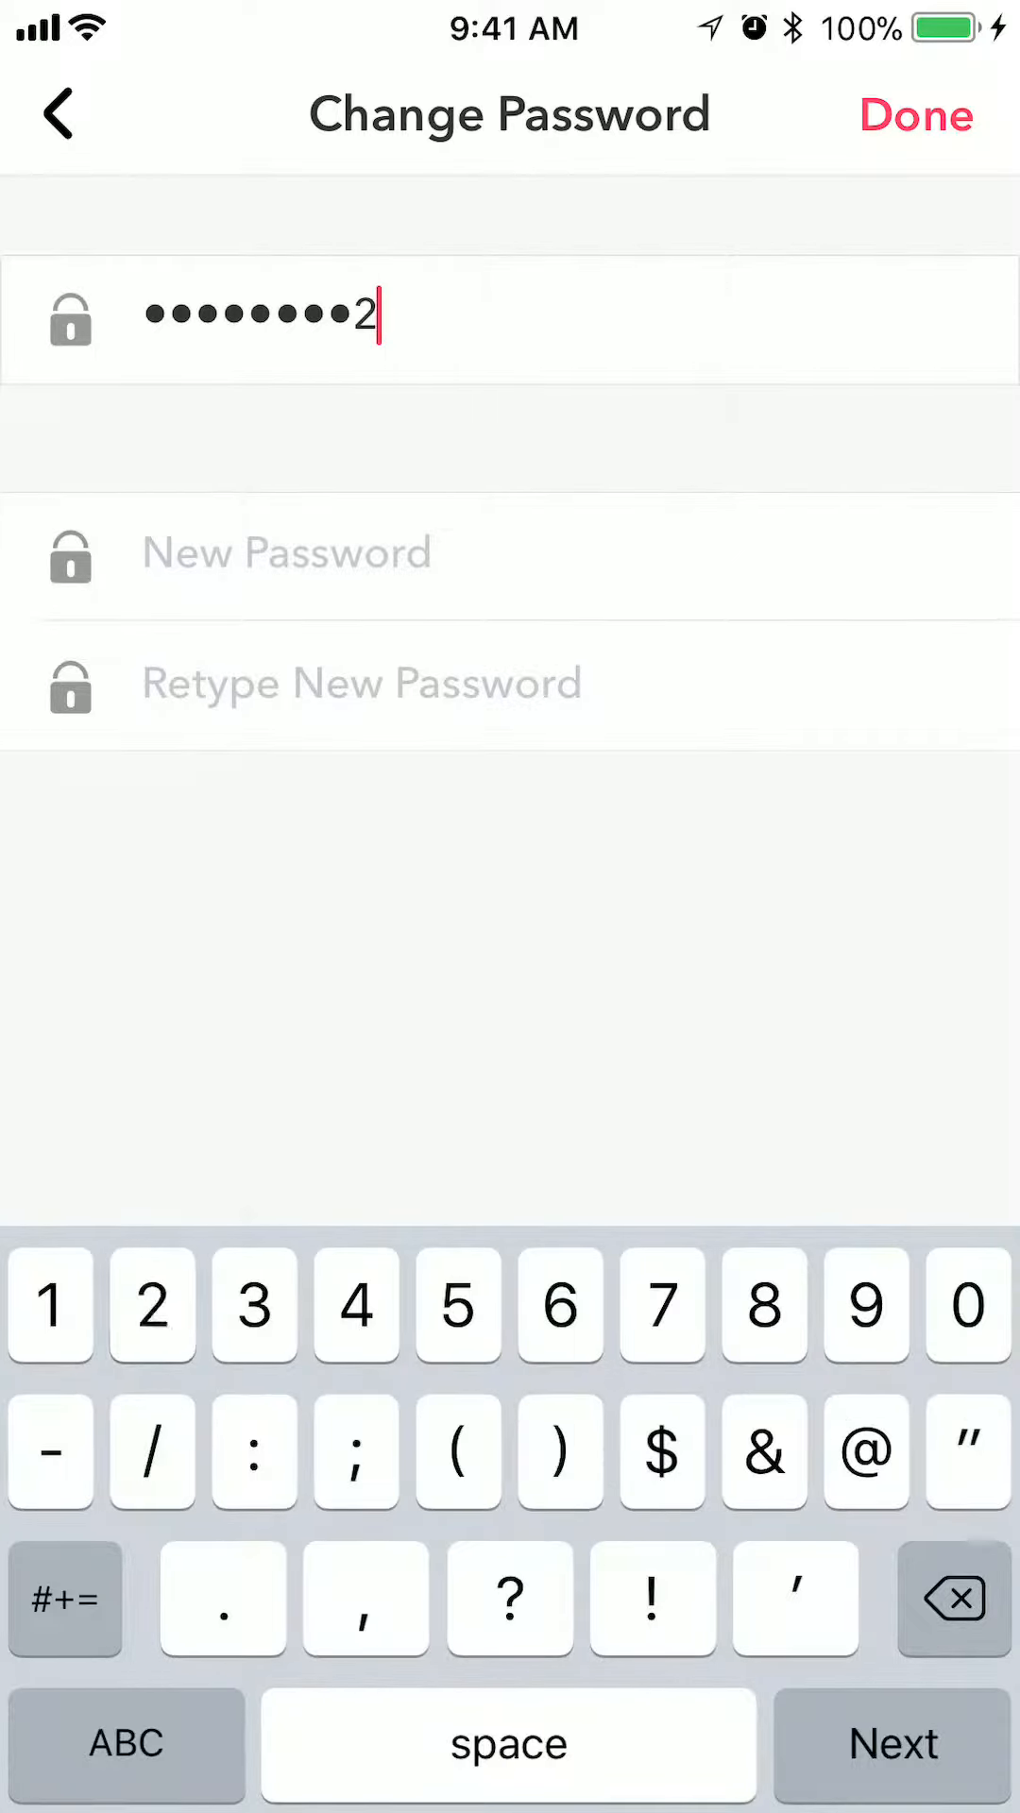
click(661, 1453)
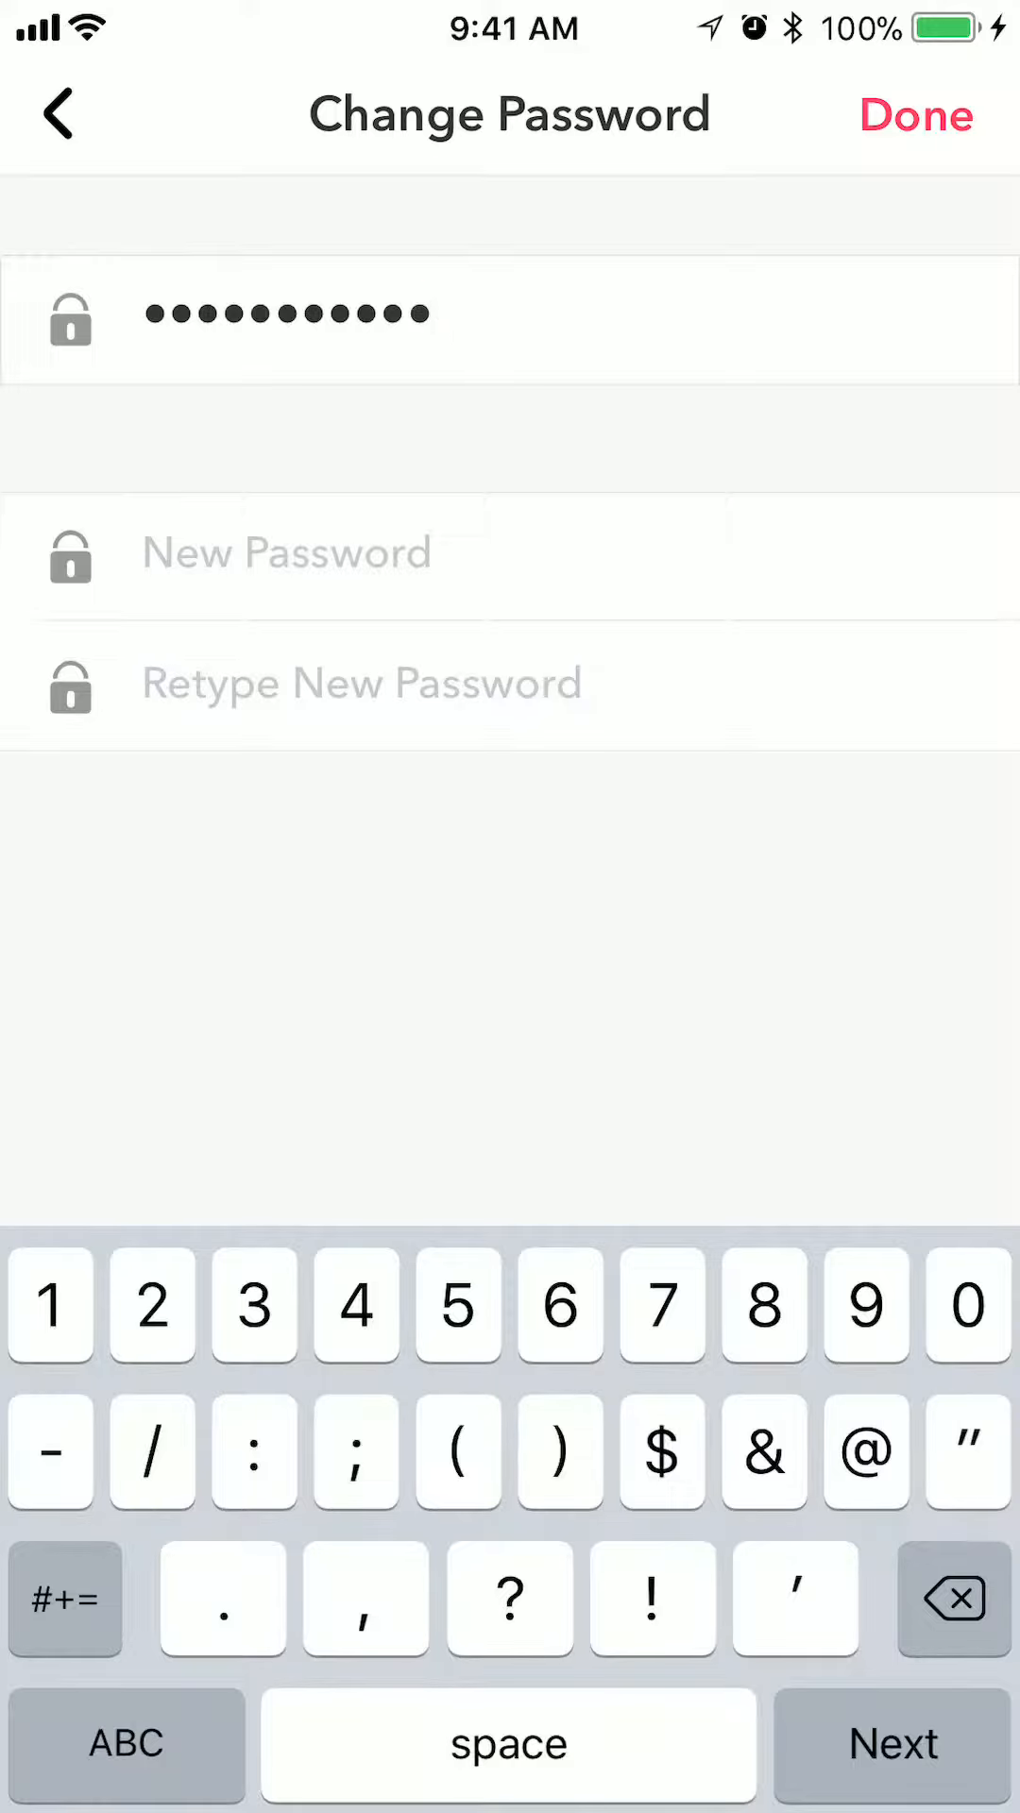
- Enter the new password in the New Password field
click(285, 552)
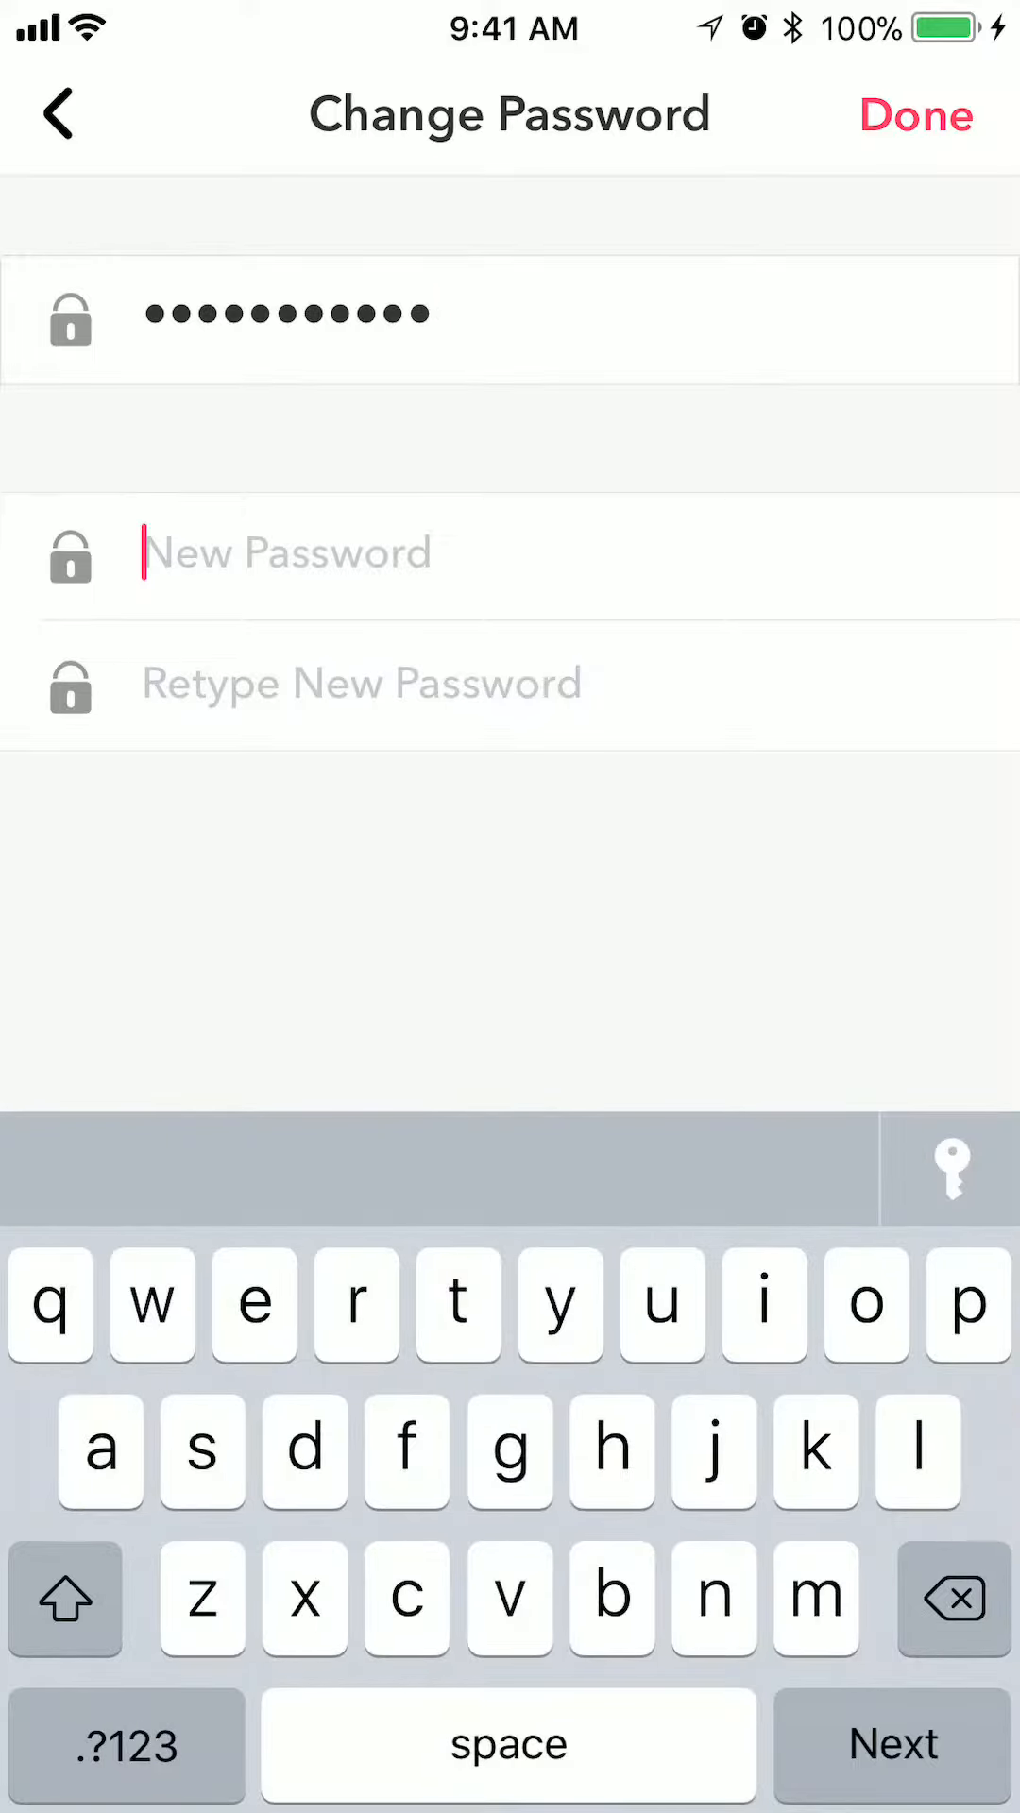
text(a)
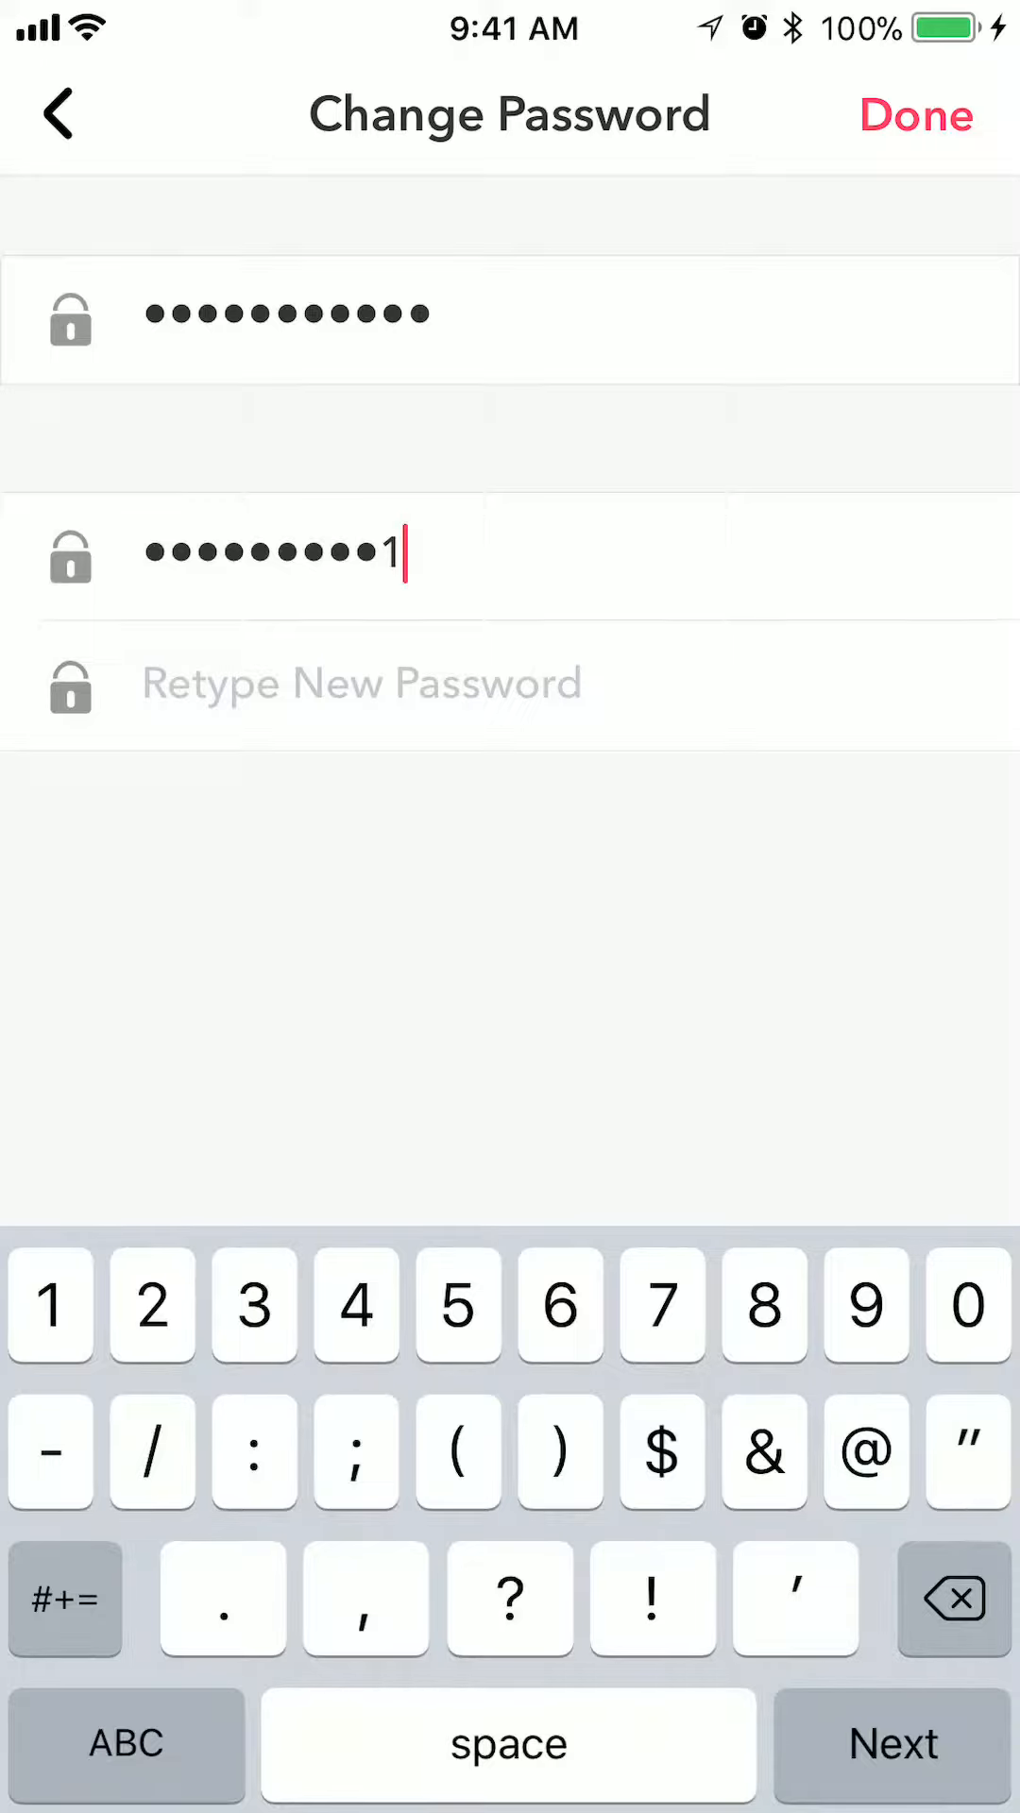
click(661, 1453)
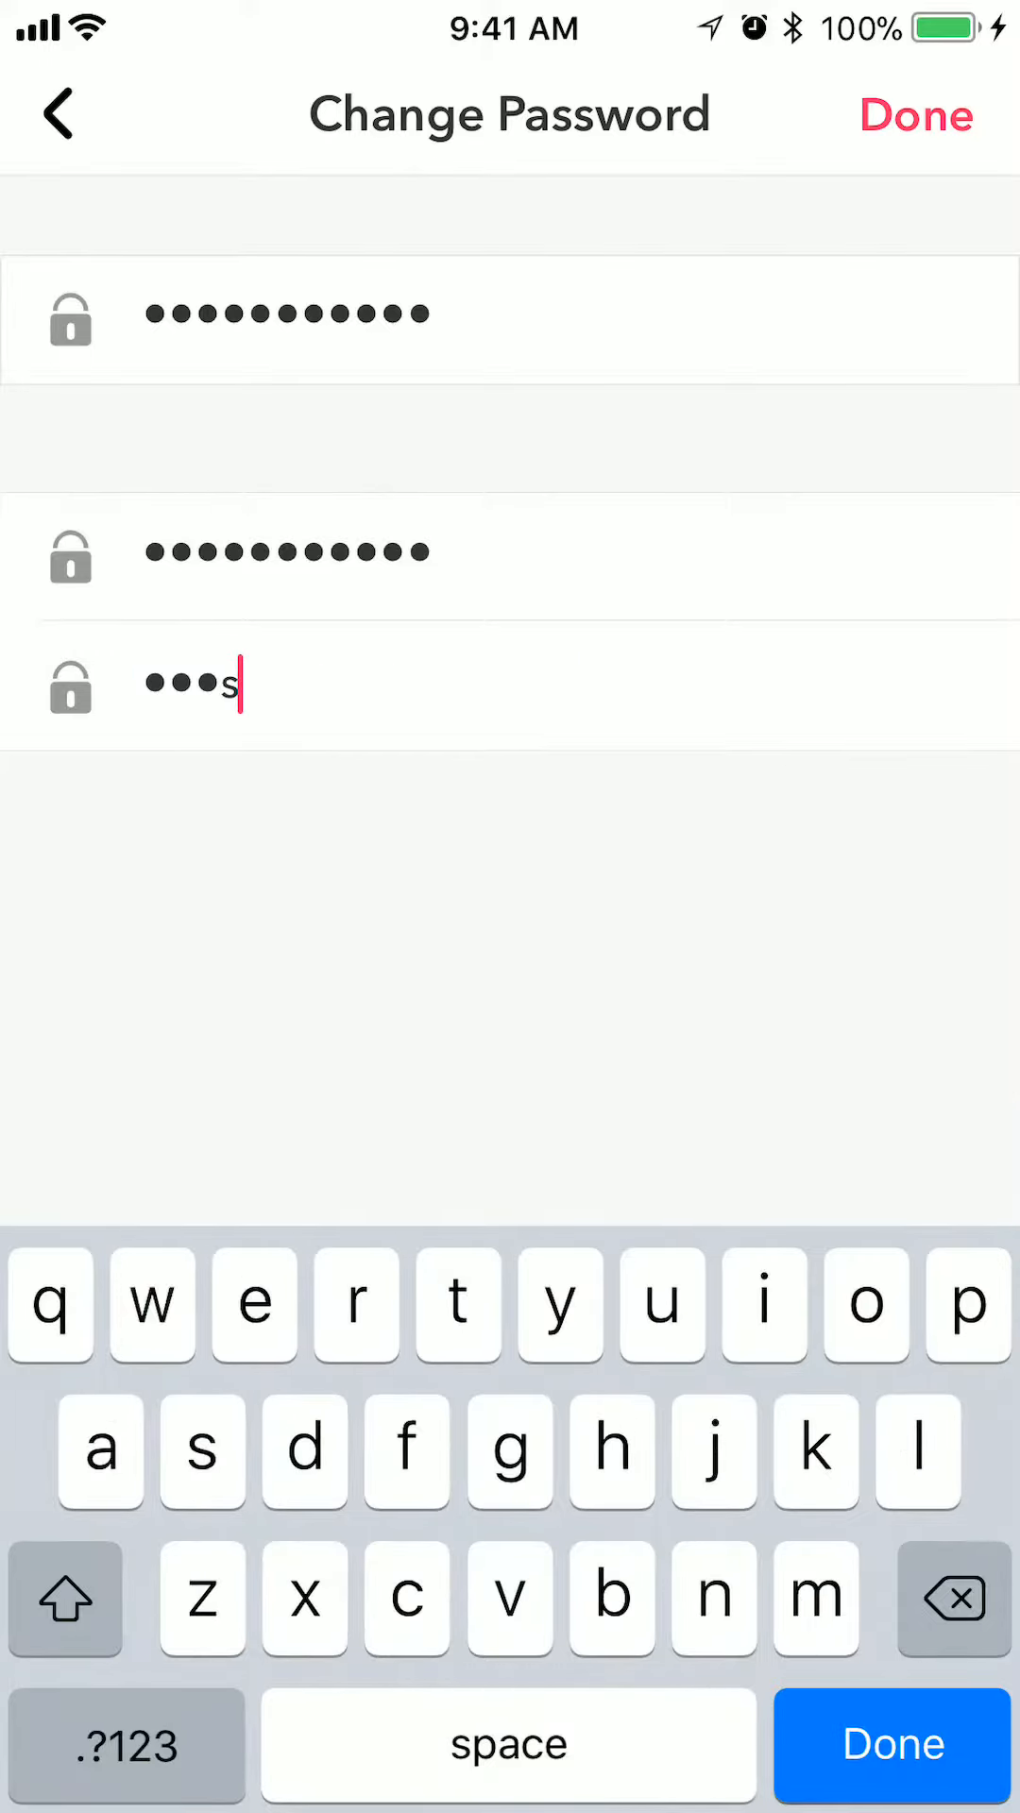
- Retype the new password and submit, reaching 'Your password has been changed!'
text(r)
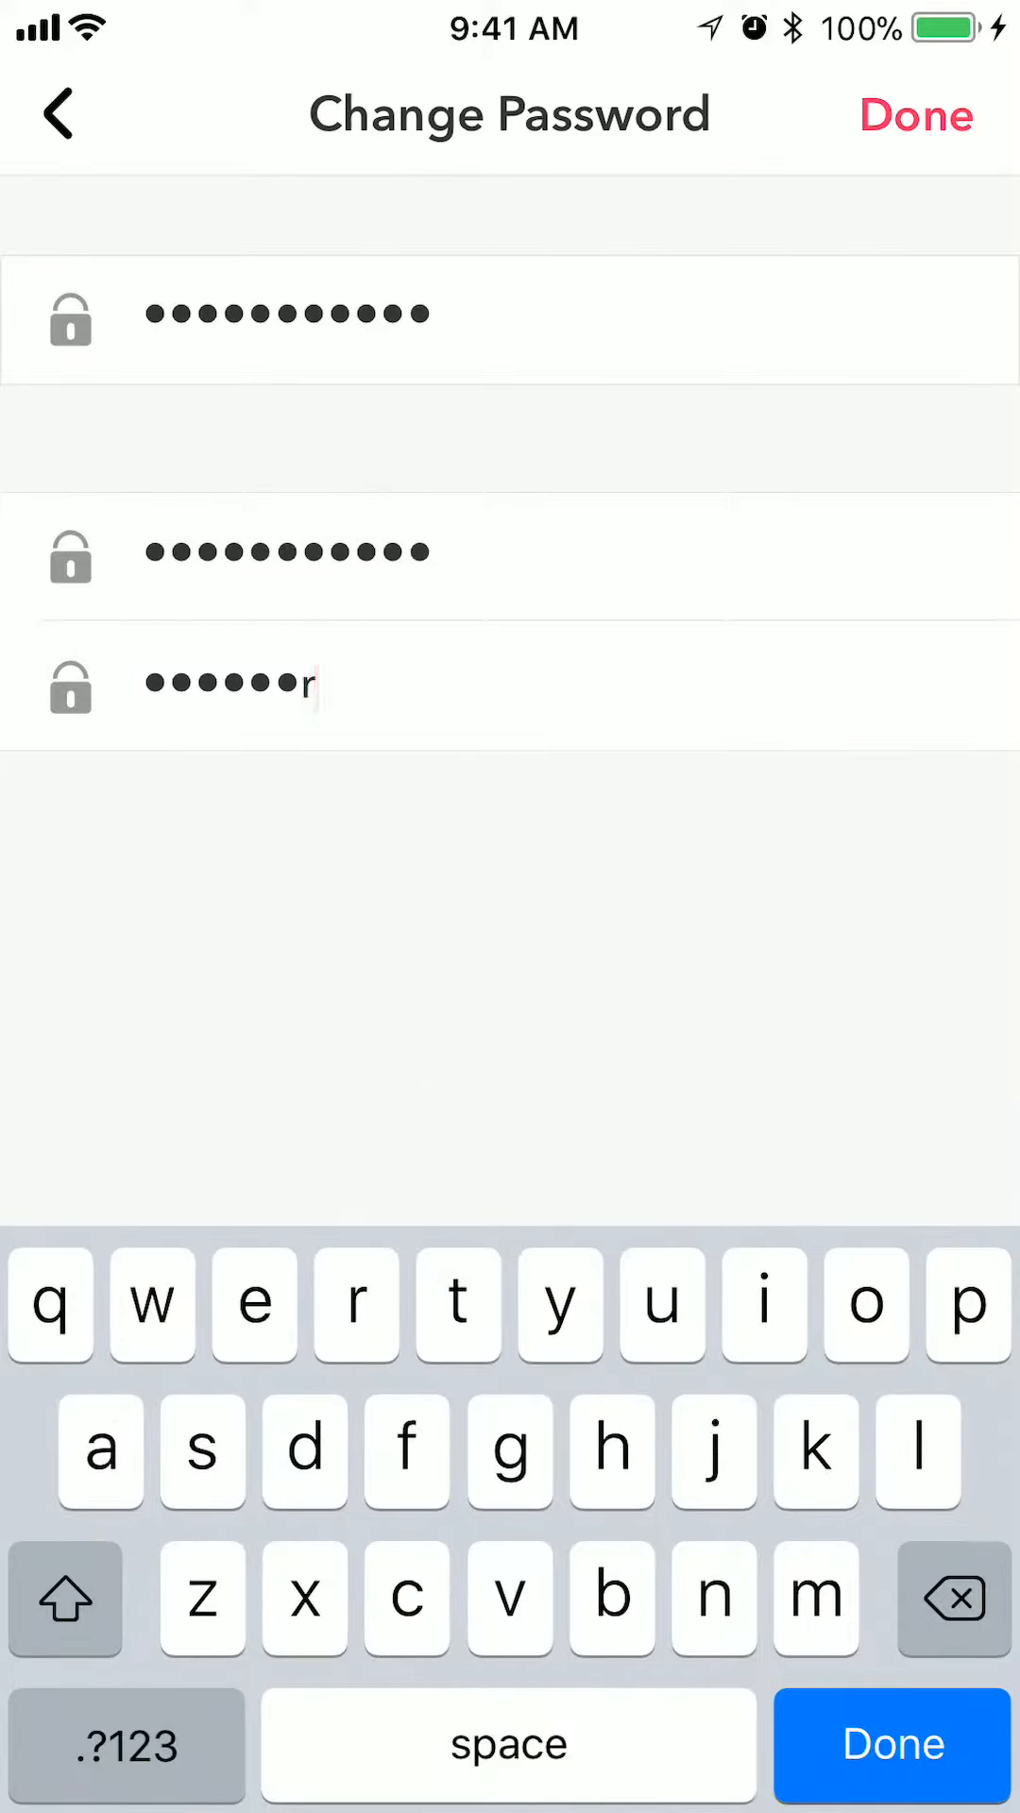
text(2)
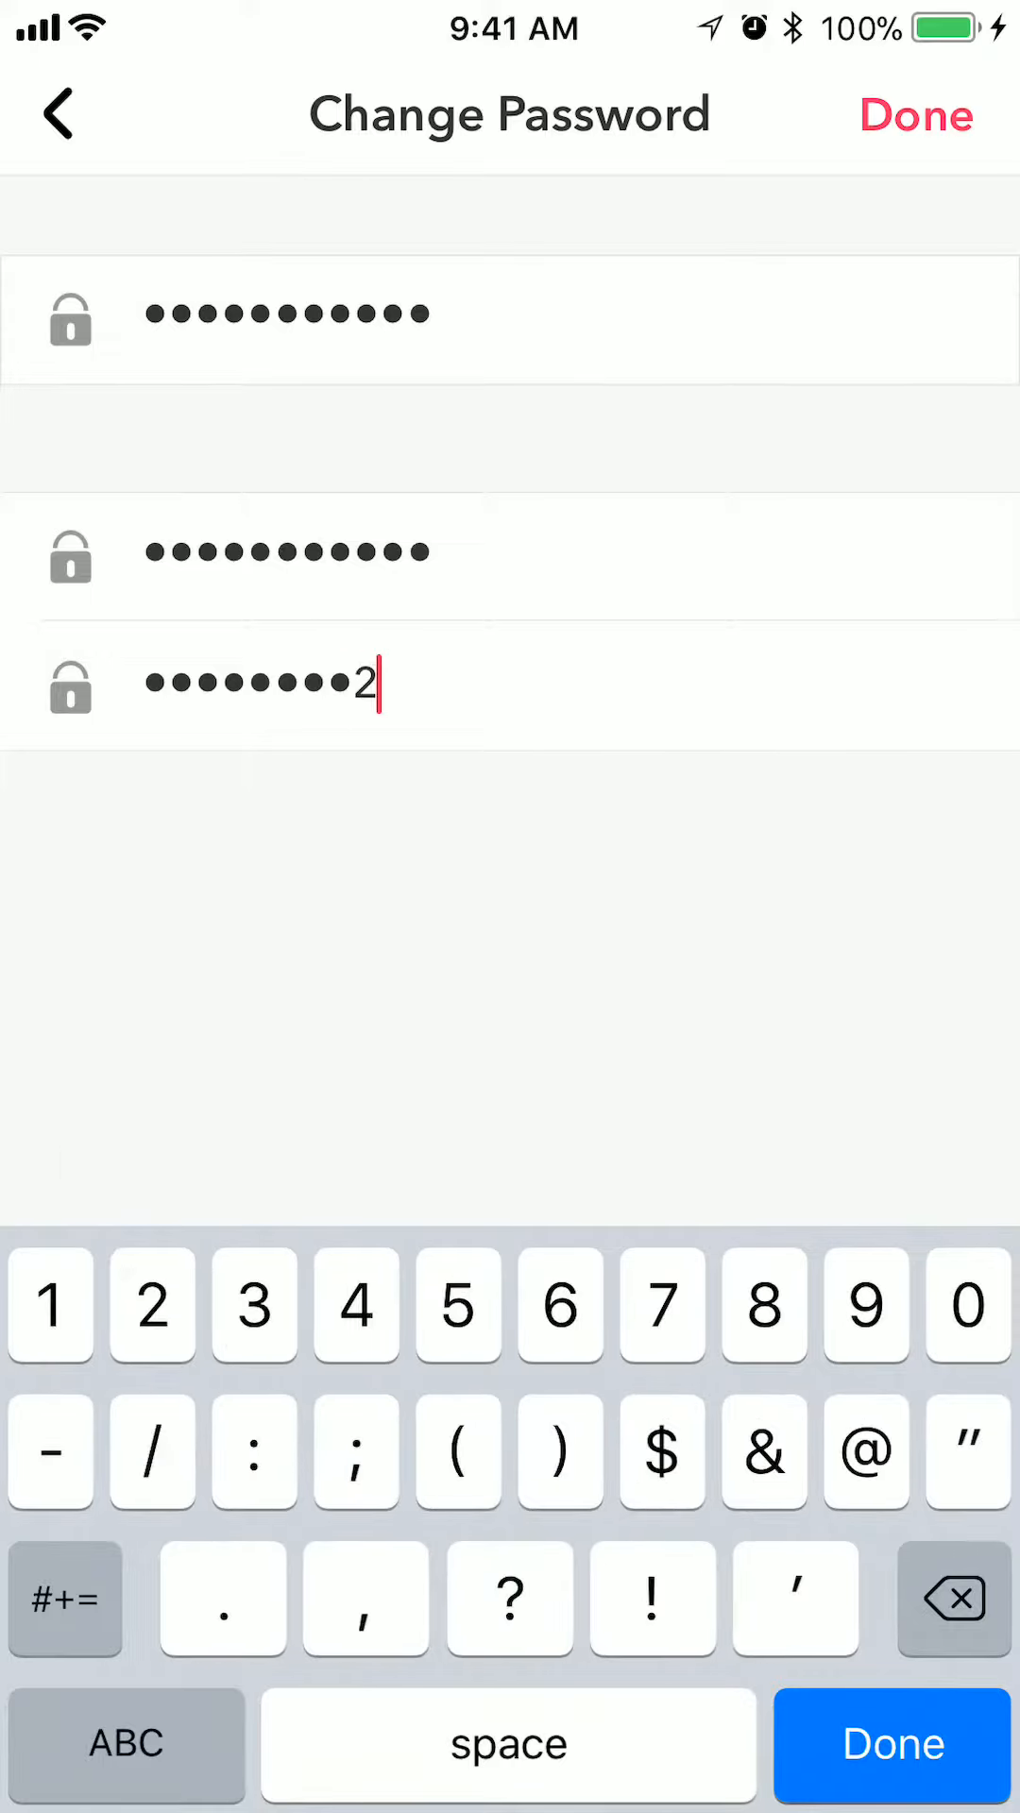
click(660, 1452)
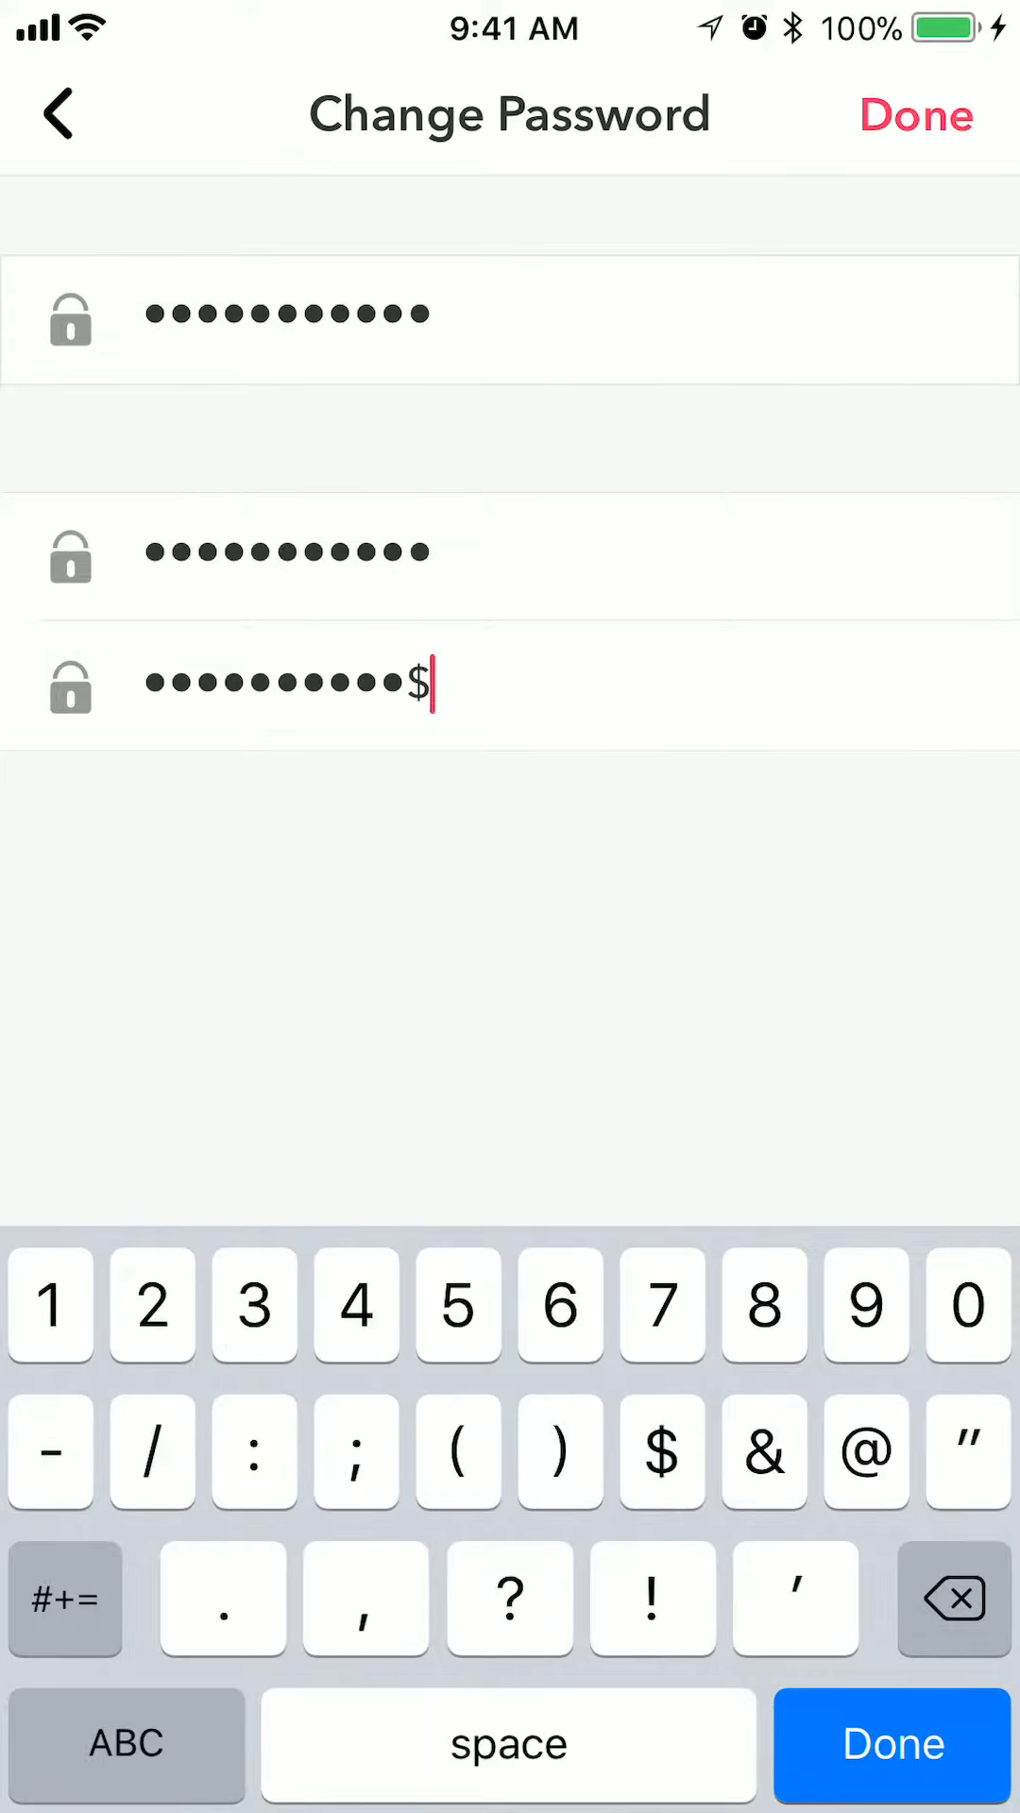
click(952, 1601)
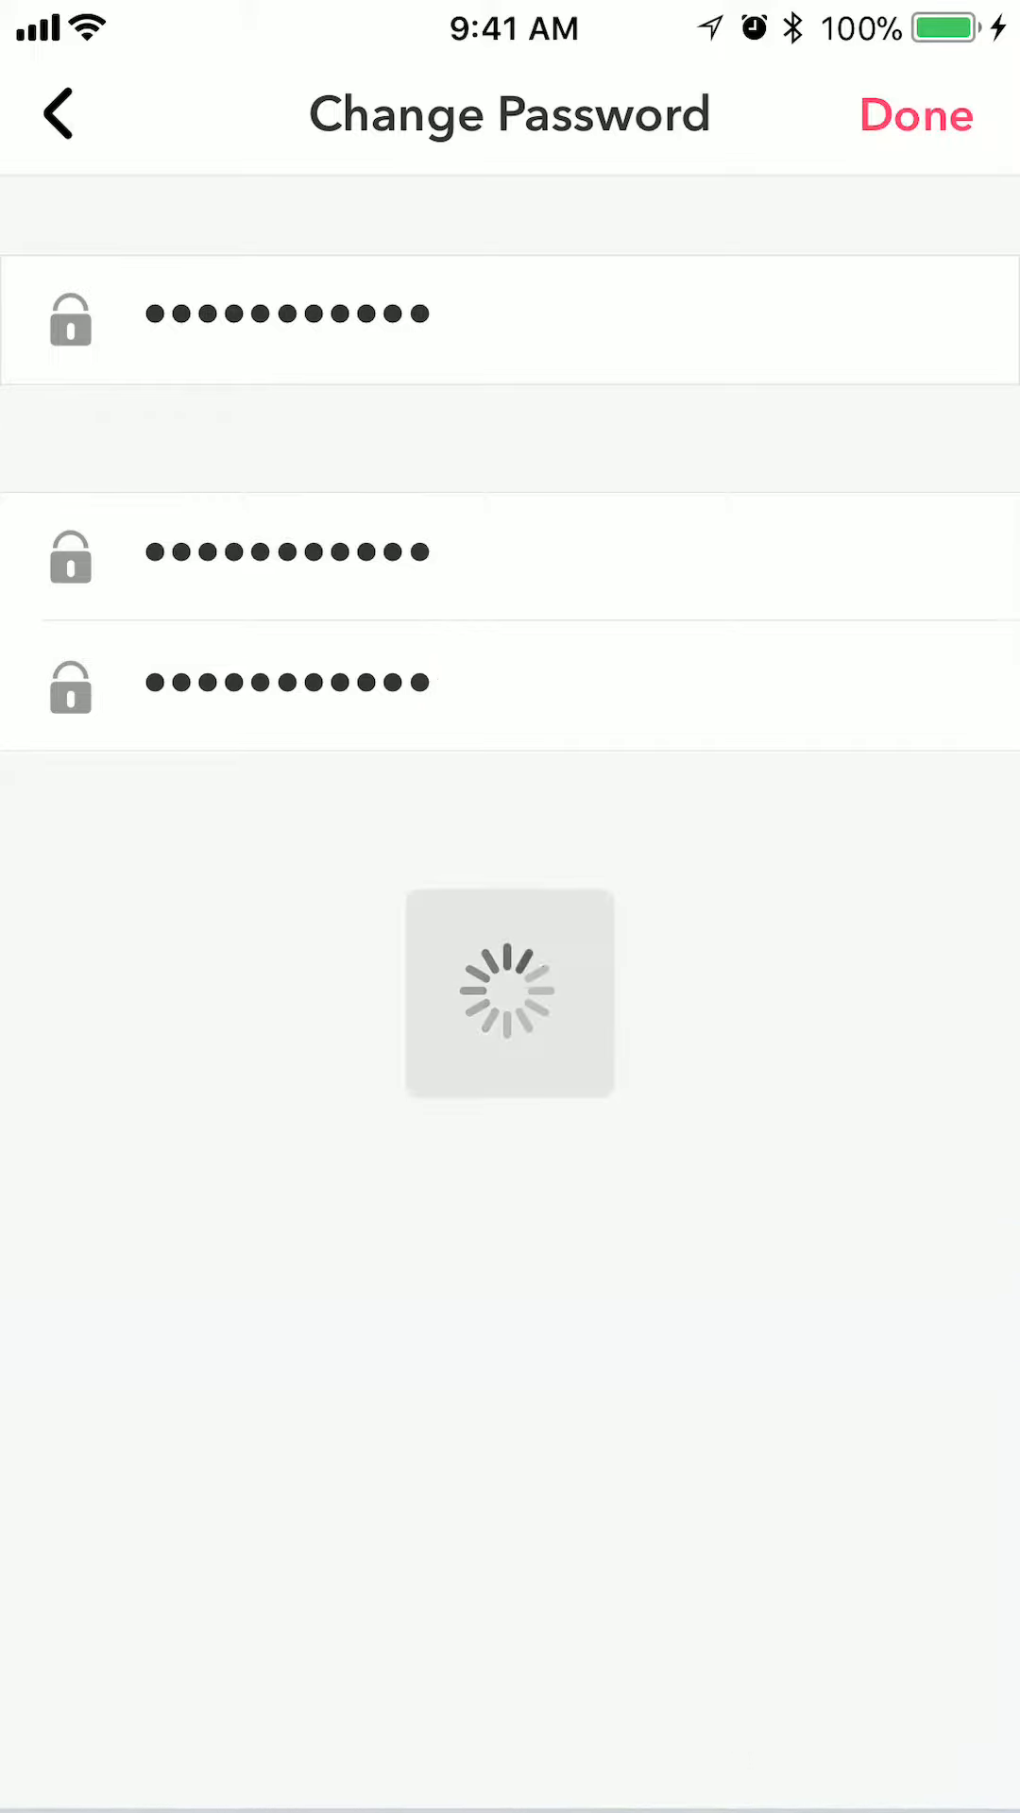
click(916, 114)
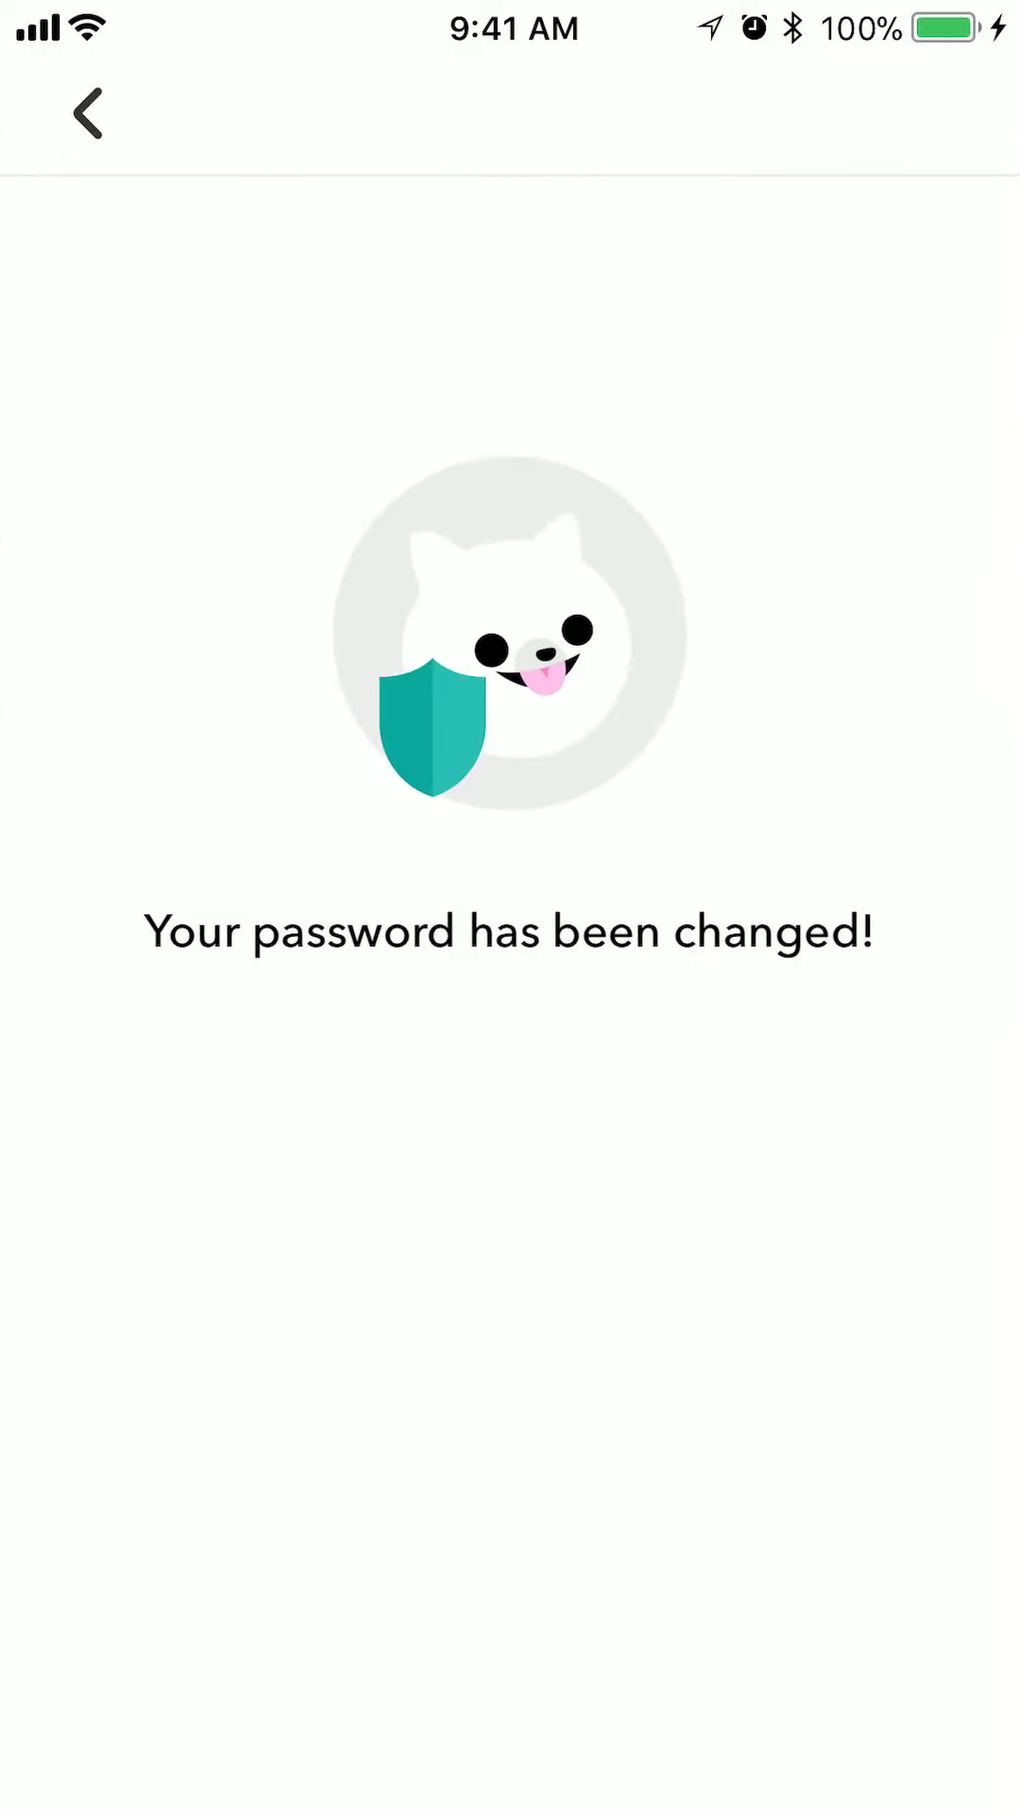